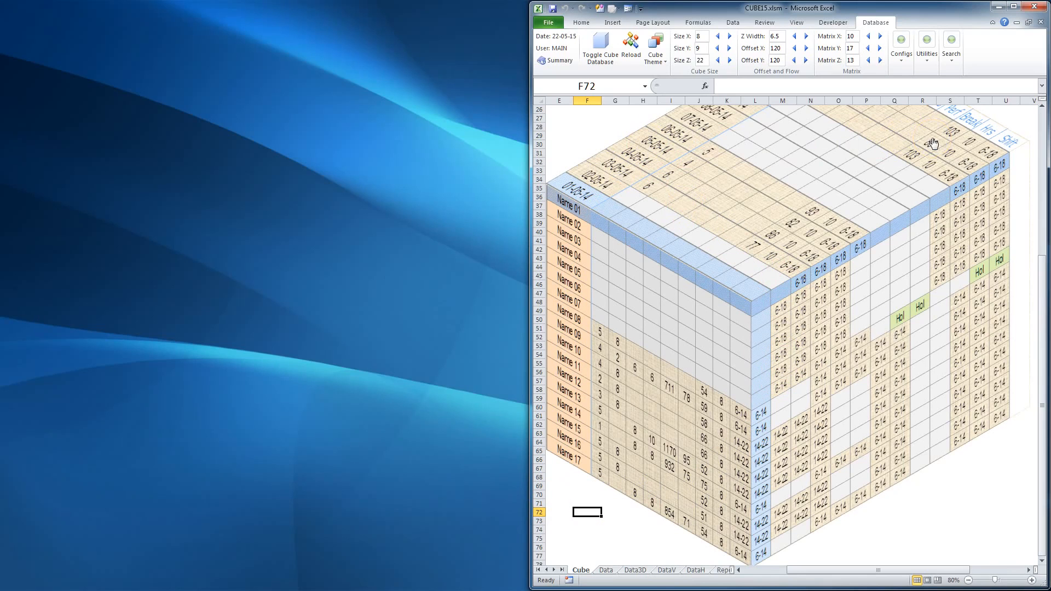
- Load Commodities.xlsb into the cube via Configs > Load Cube
click(901, 47)
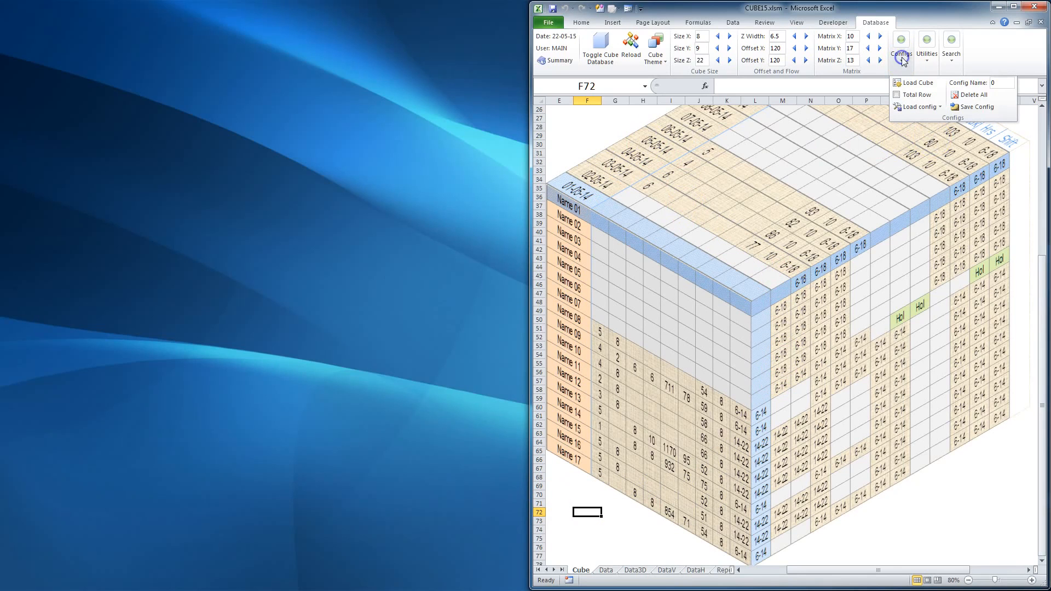
click(912, 82)
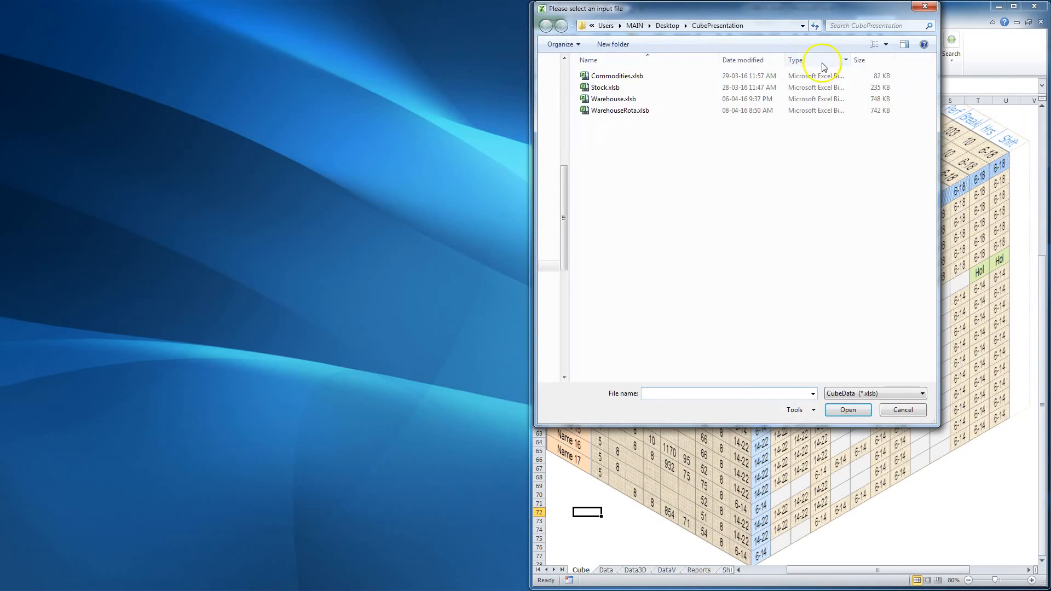
click(614, 75)
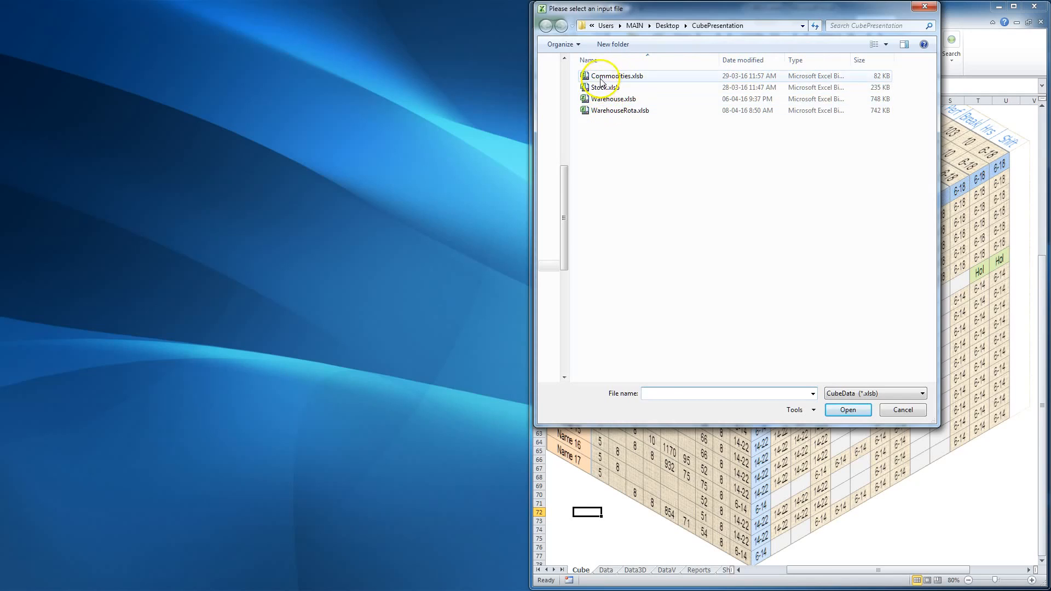
click(847, 410)
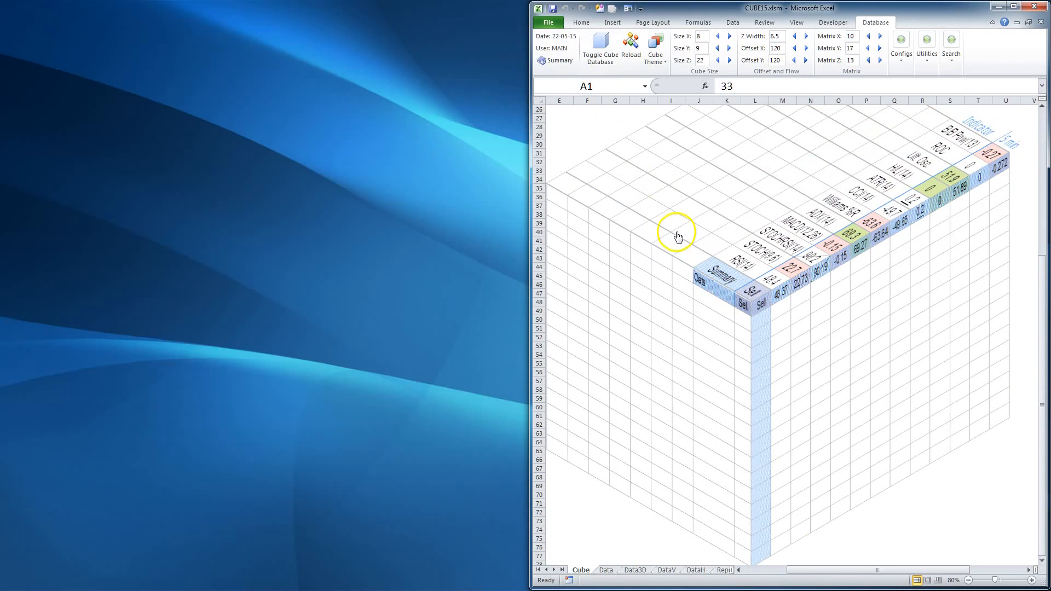
click(652, 47)
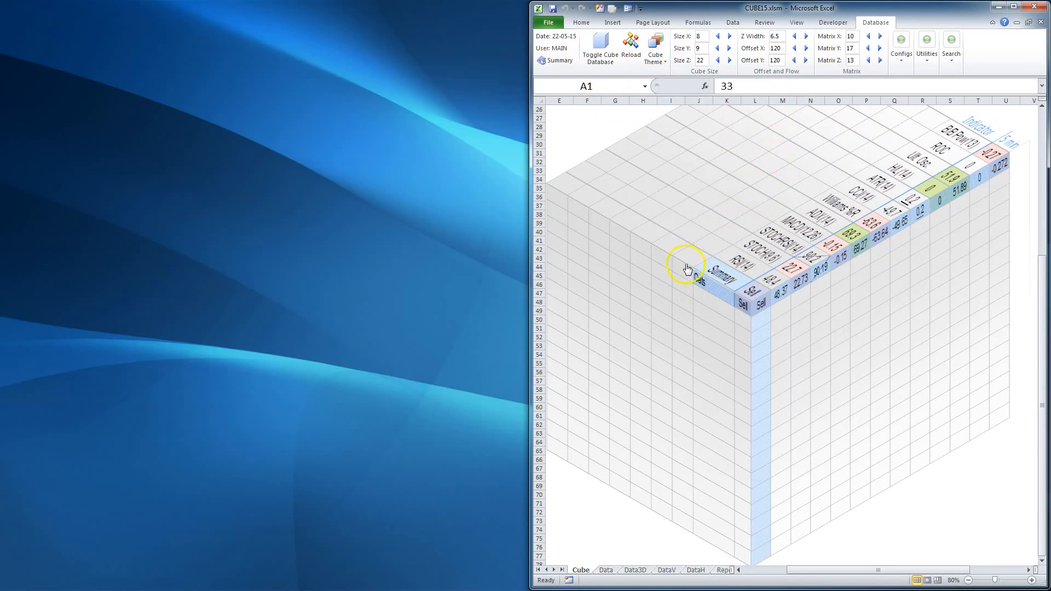
mouse_move(732, 300)
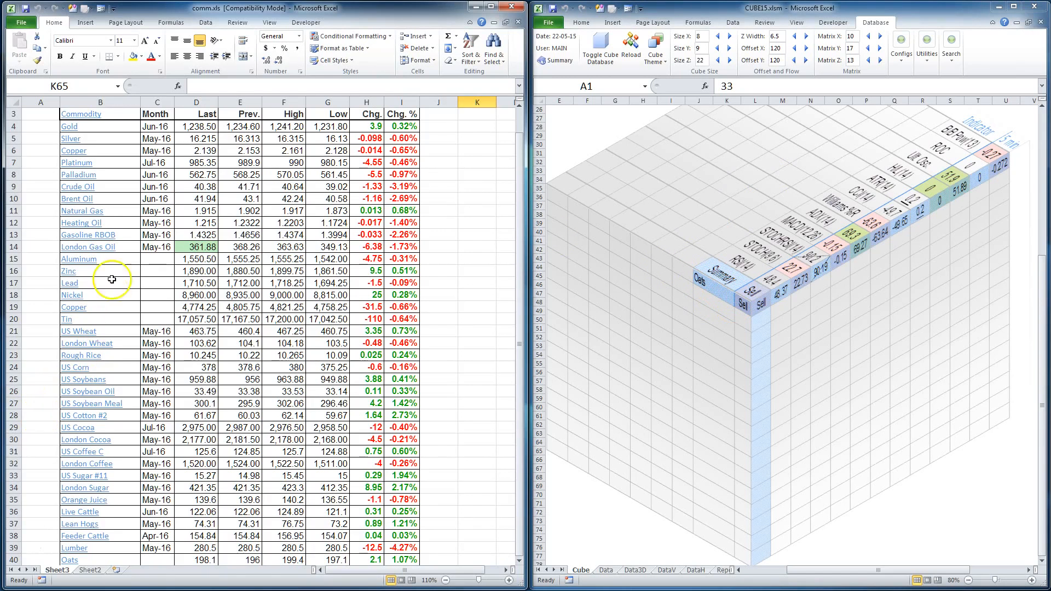
mouse_move(228, 108)
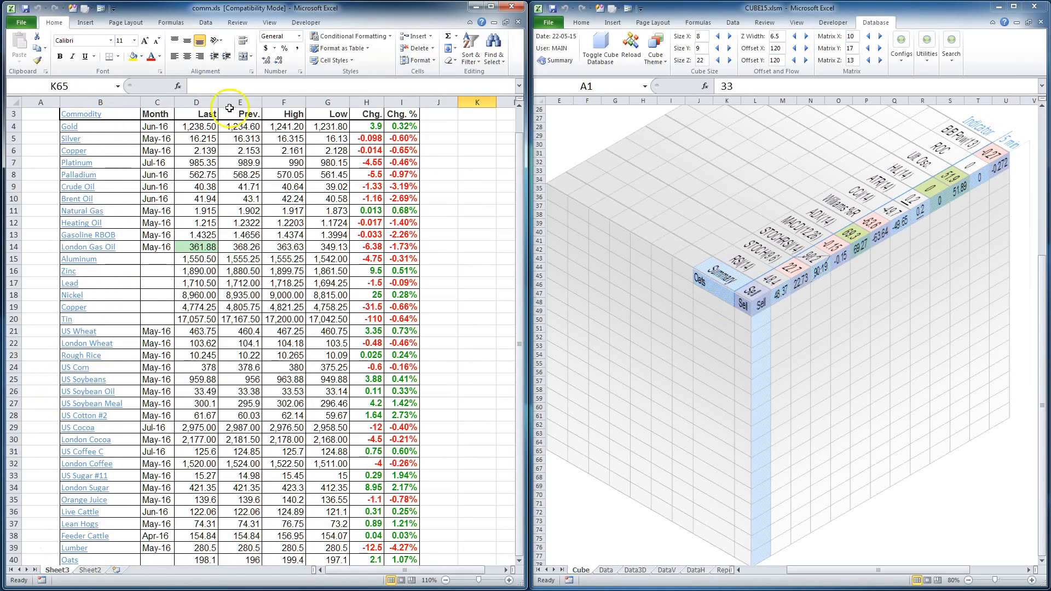
mouse_move(104, 218)
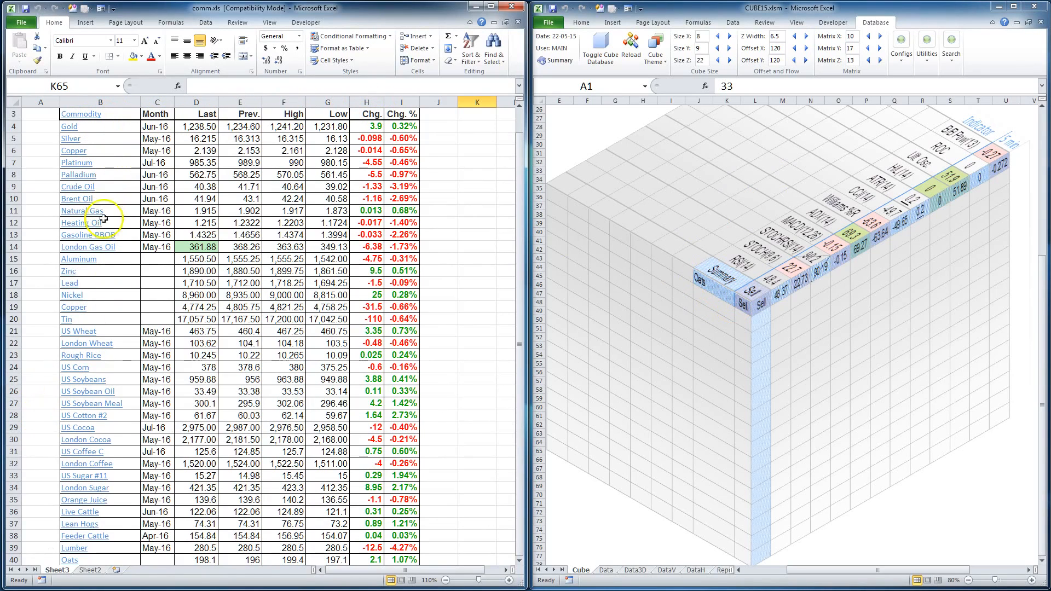
mouse_move(96, 475)
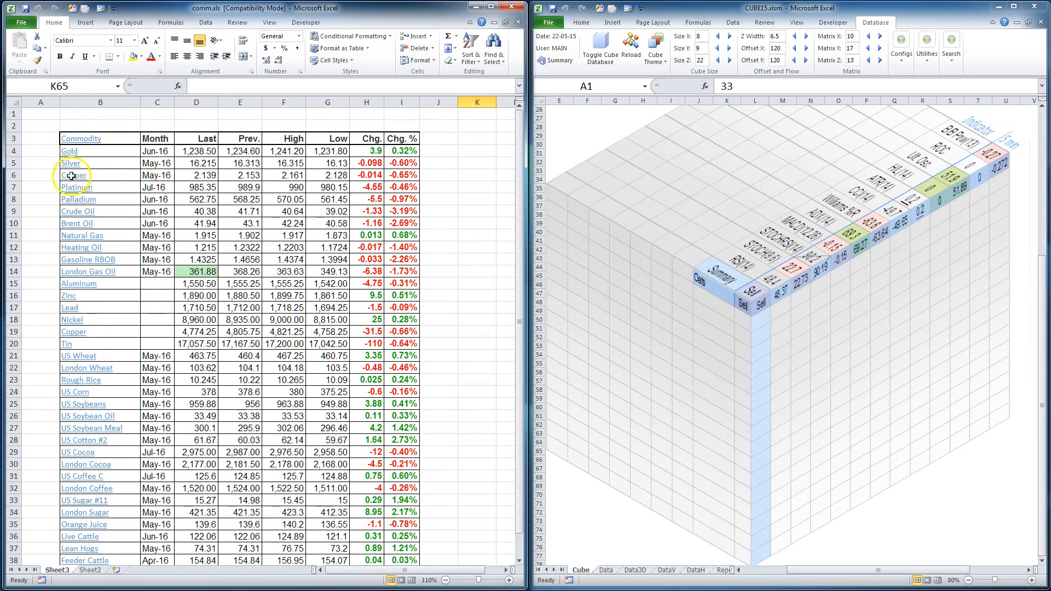
- Review the commodity price list down to the Oats entry in B40
scroll(down, 3)
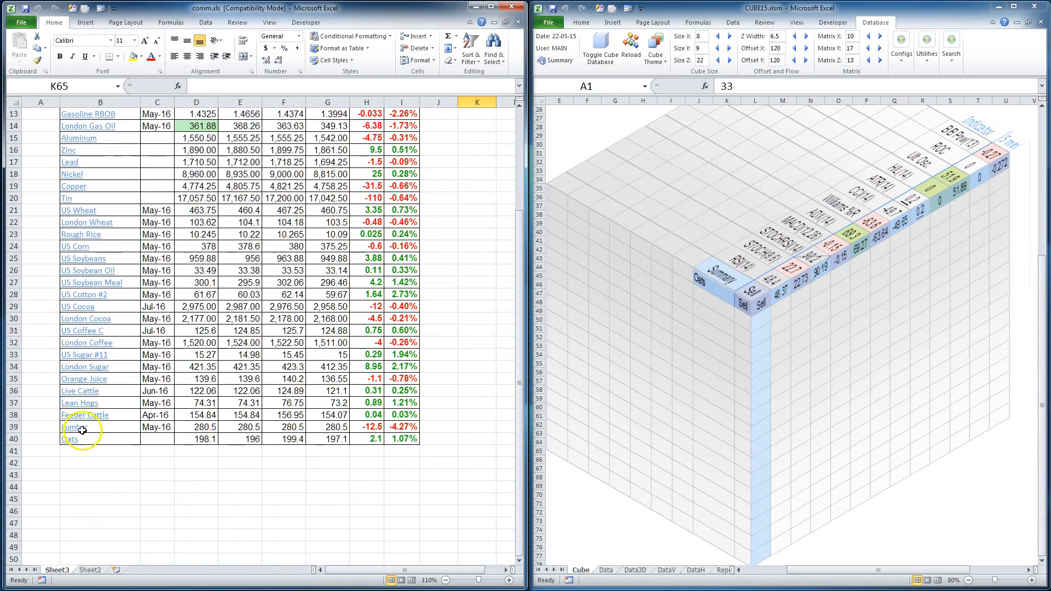
click(73, 439)
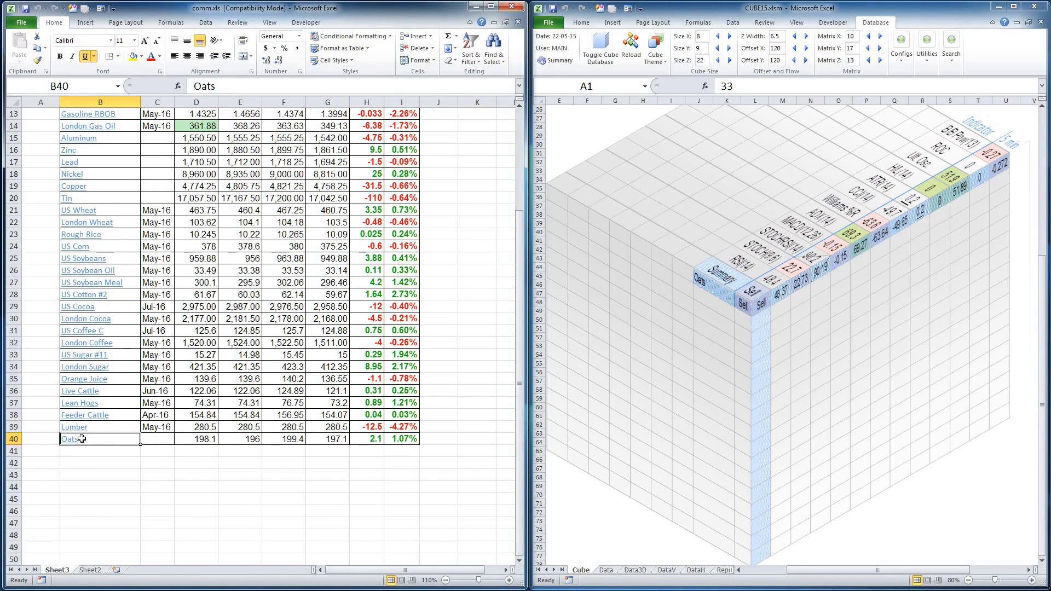
mouse_move(91, 575)
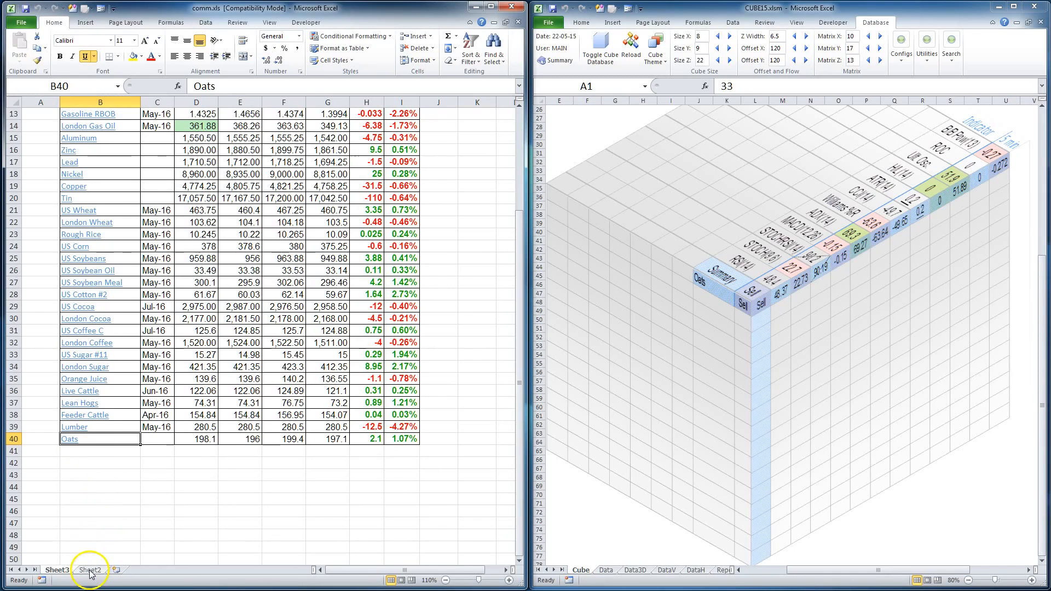
- Show comm.xls Sheet2, the Gold technical analysis with the STRONG BUY summary
click(88, 570)
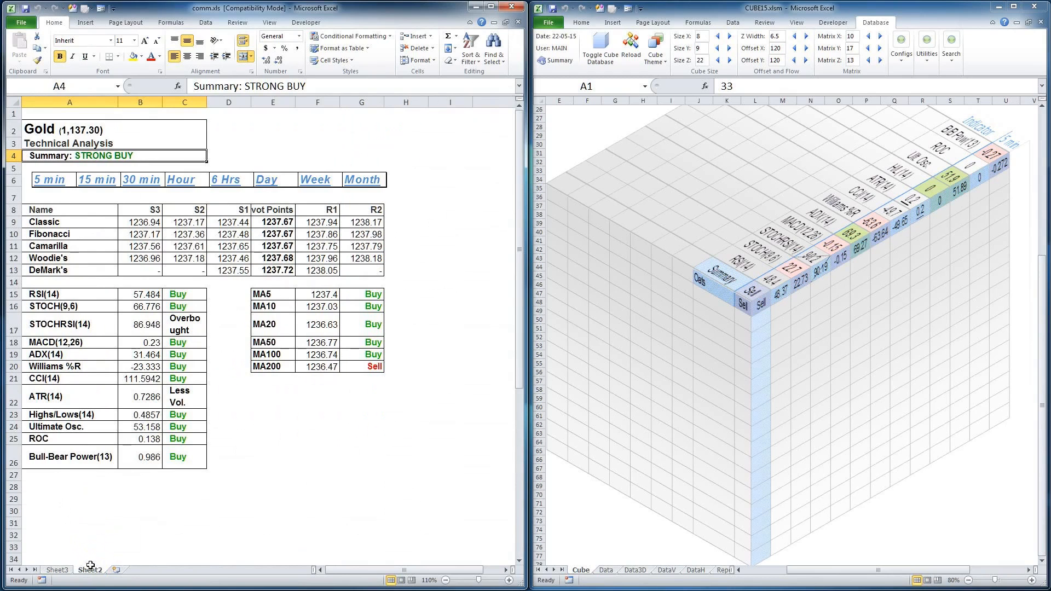
mouse_move(101, 540)
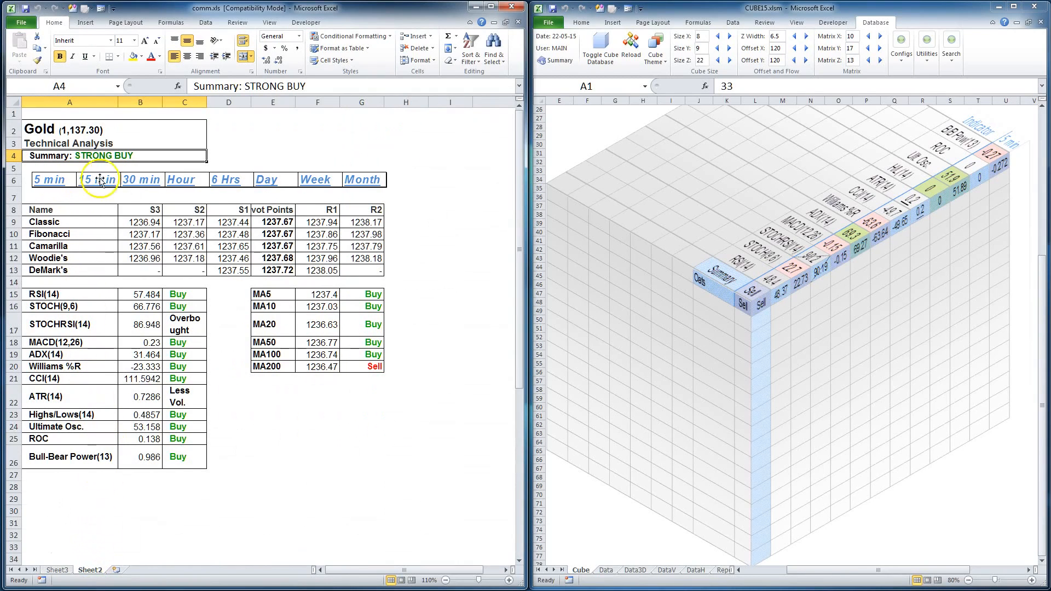
mouse_move(57, 142)
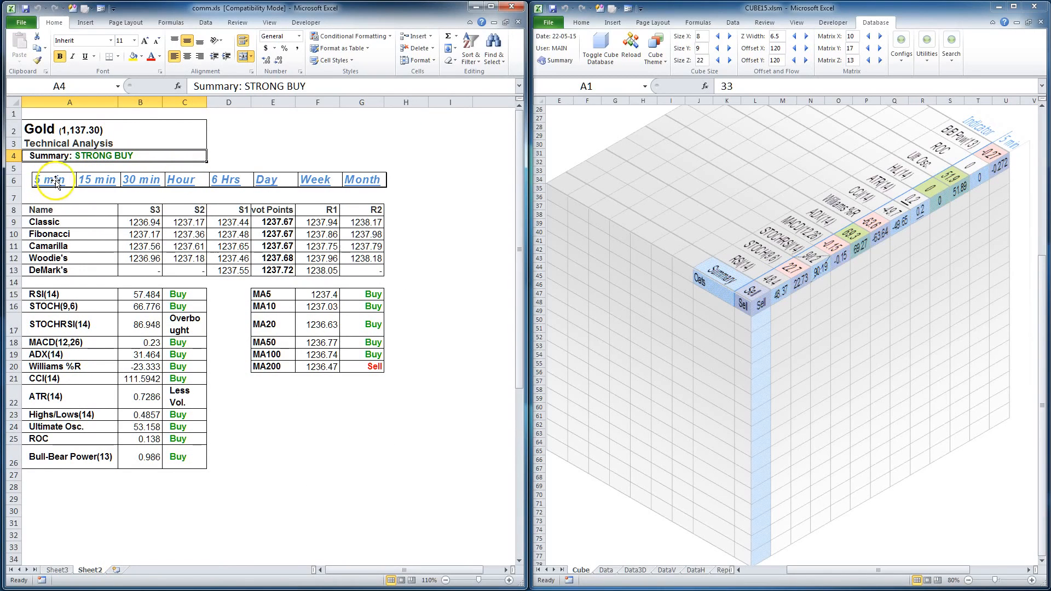
mouse_move(249, 181)
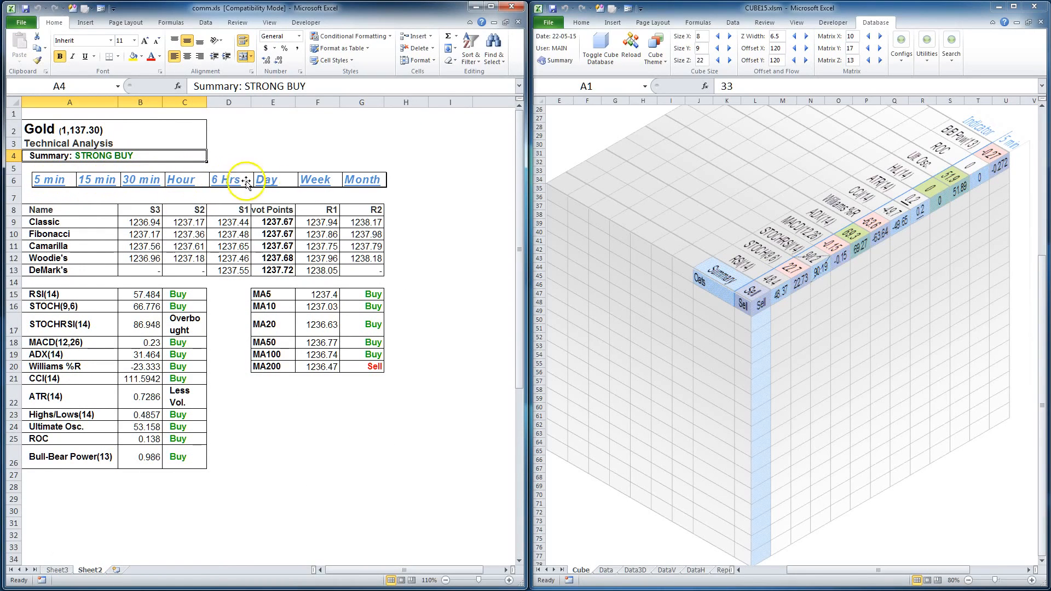
mouse_move(38, 471)
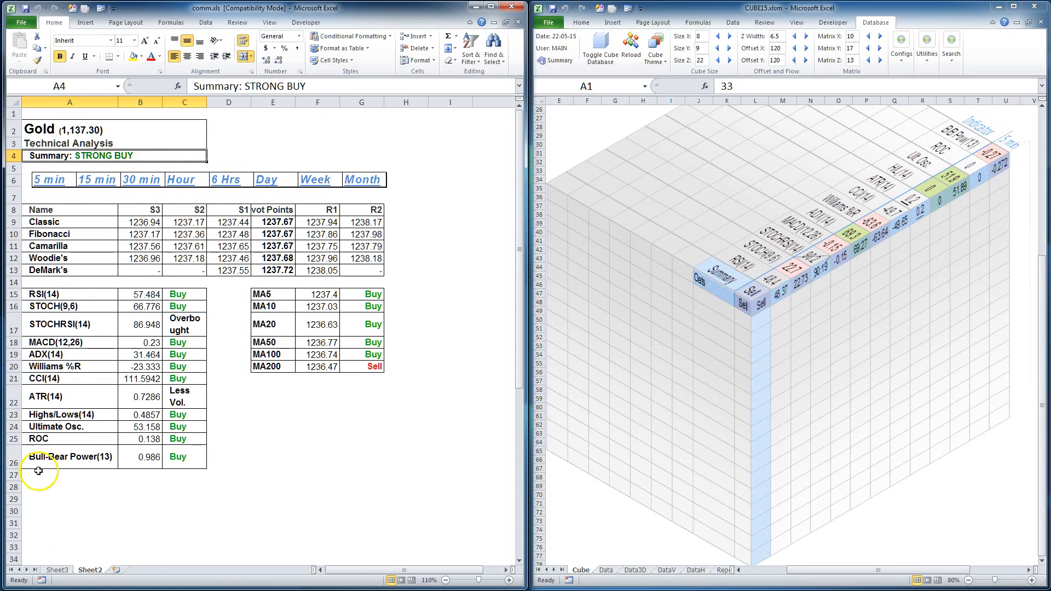
mouse_move(635, 313)
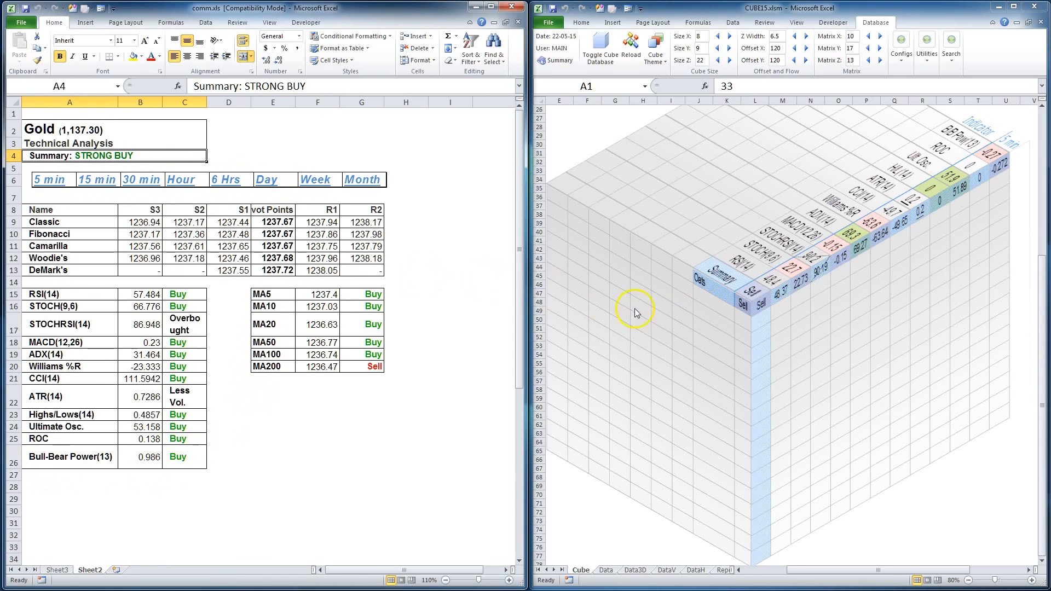
mouse_move(718, 277)
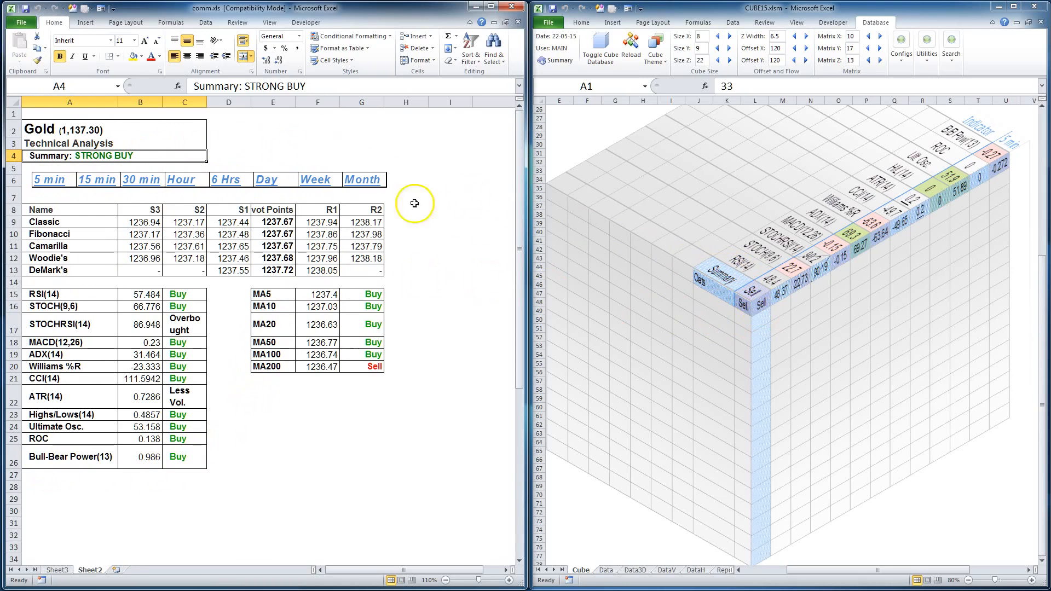
mouse_move(783, 258)
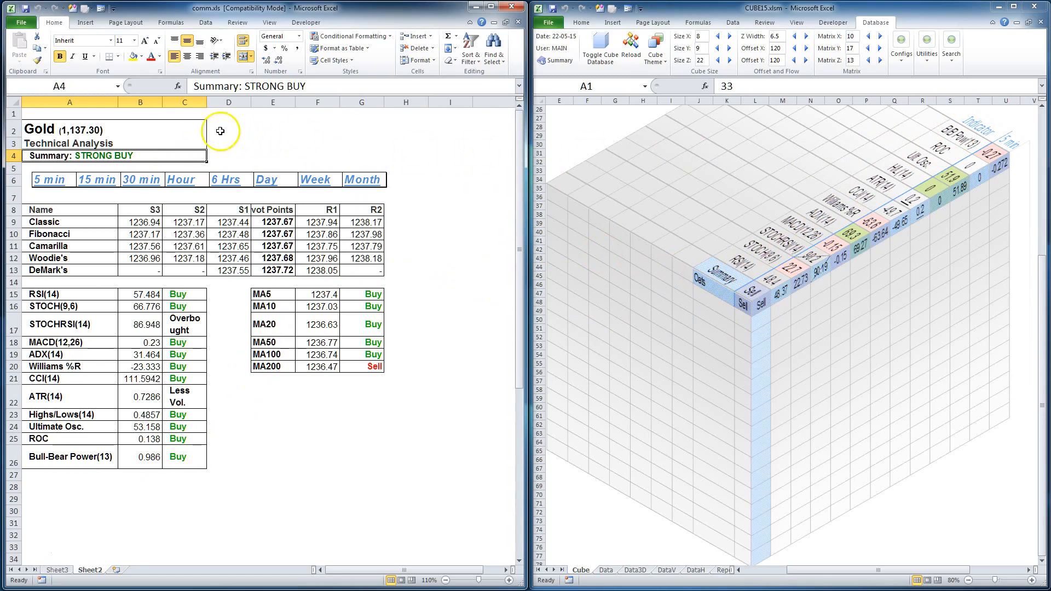
mouse_move(147, 391)
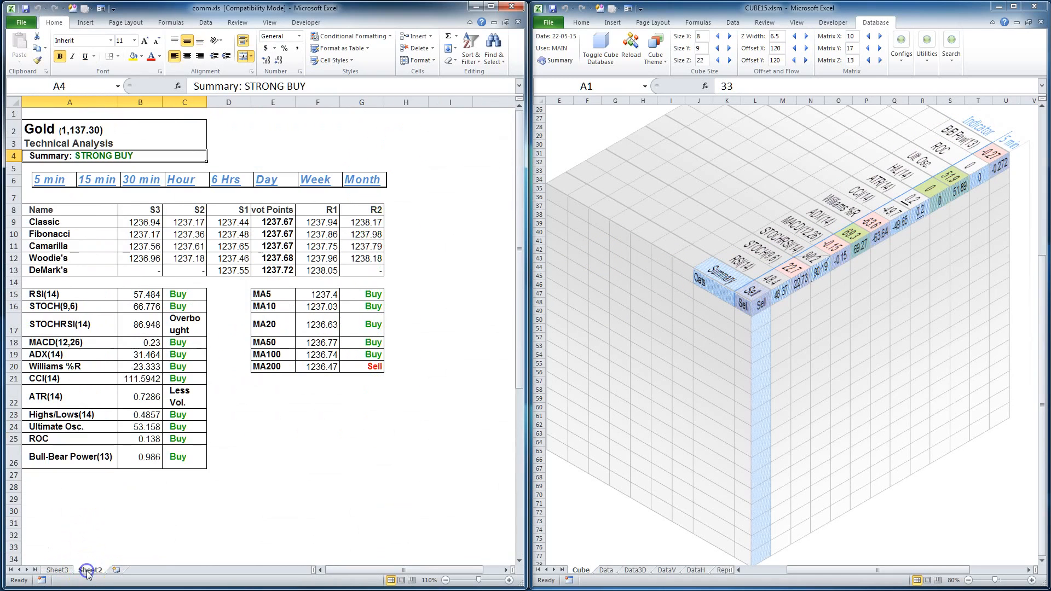
click(88, 570)
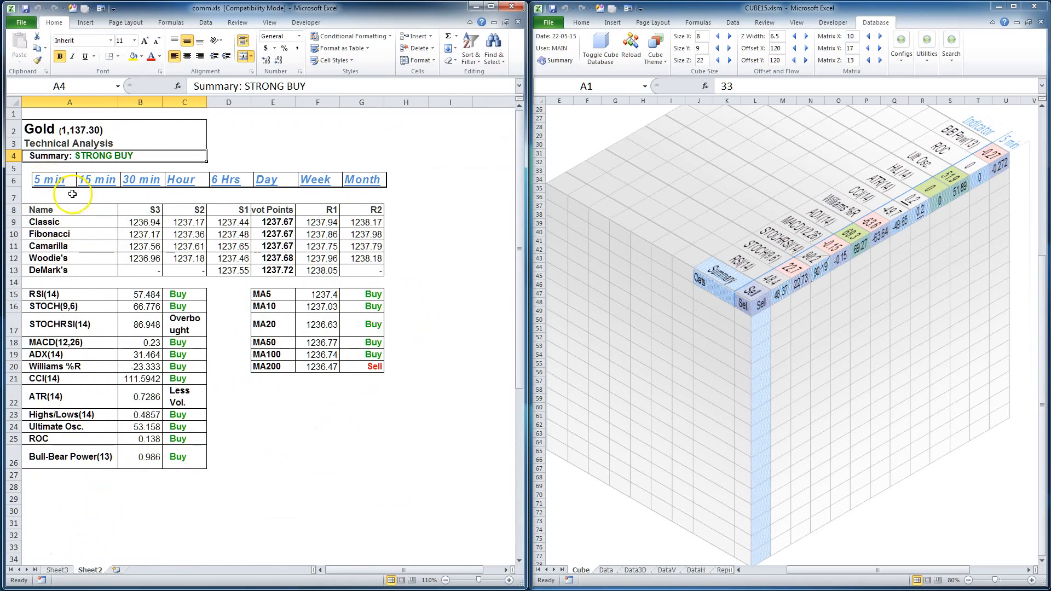
mouse_move(203, 178)
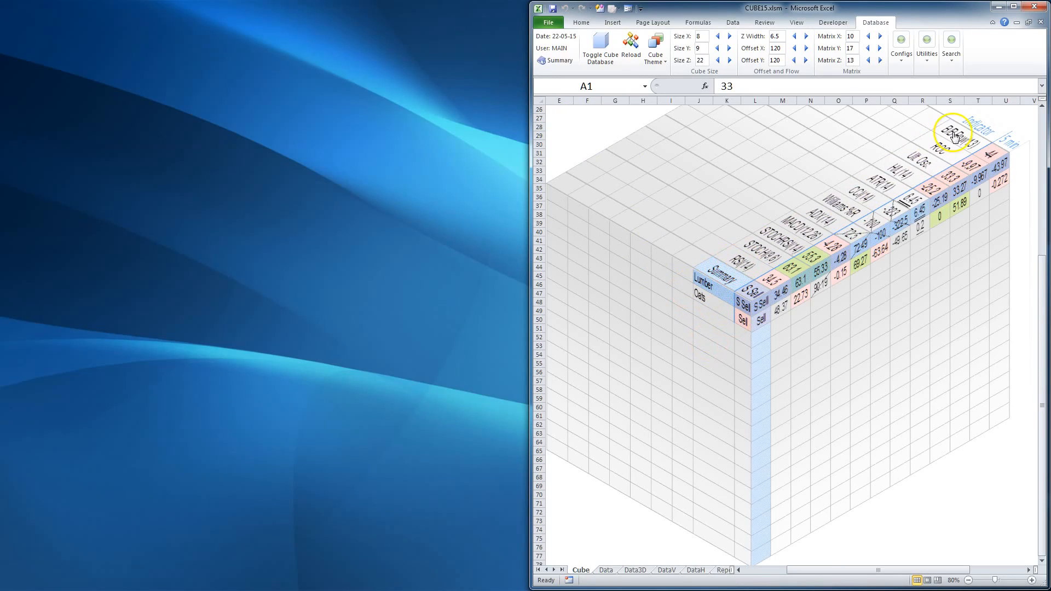
mouse_move(754, 300)
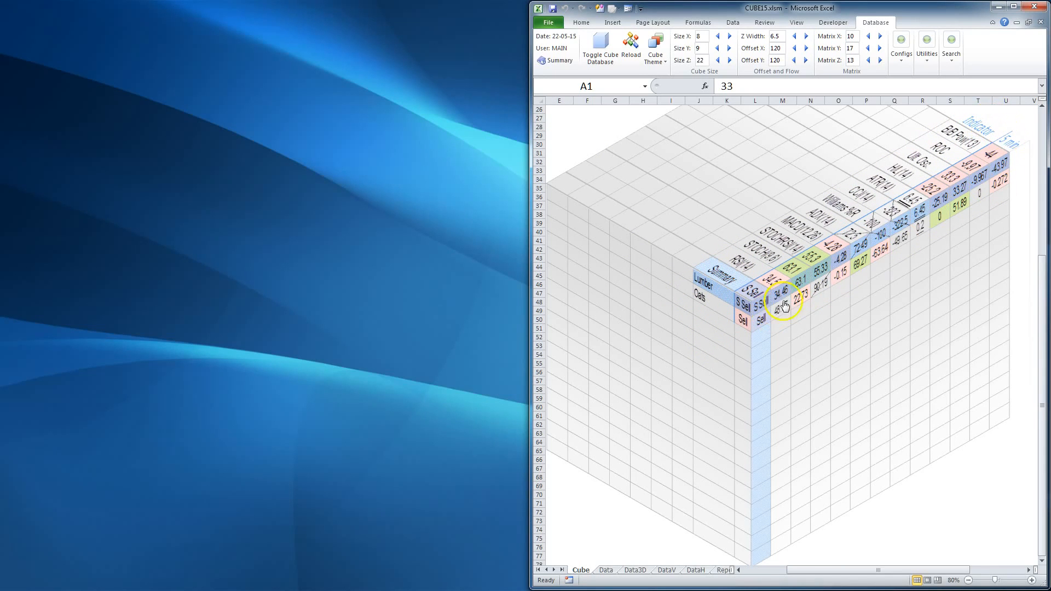
mouse_move(1007, 142)
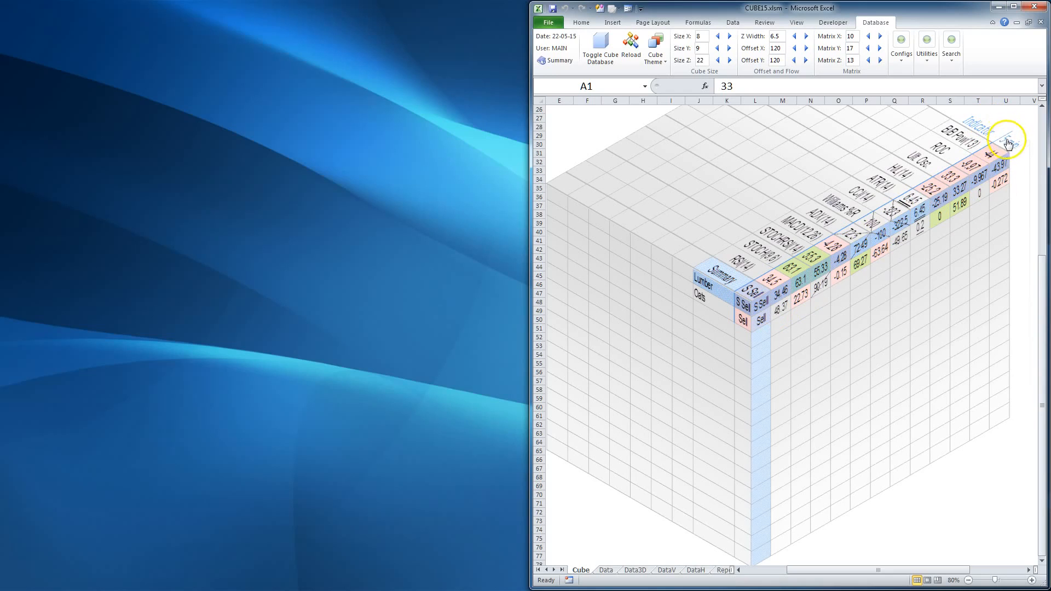
mouse_move(737, 280)
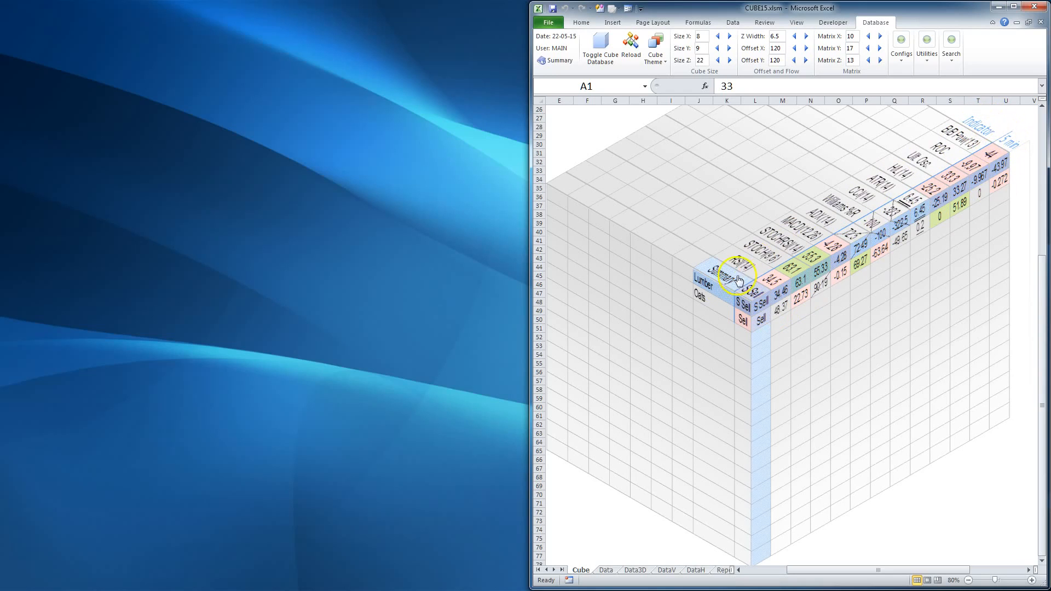
mouse_move(713, 305)
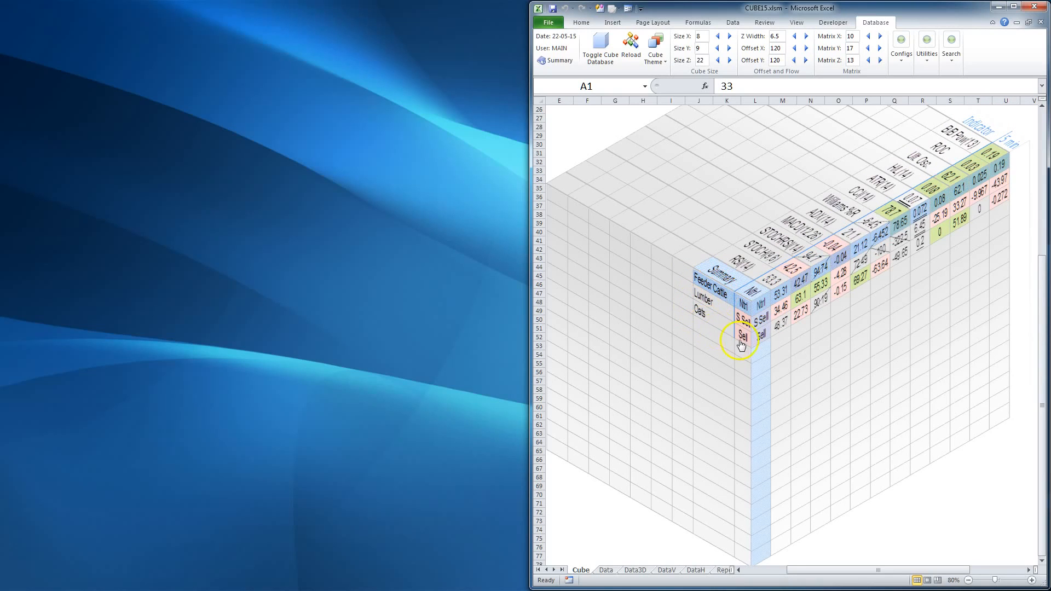
mouse_move(912, 493)
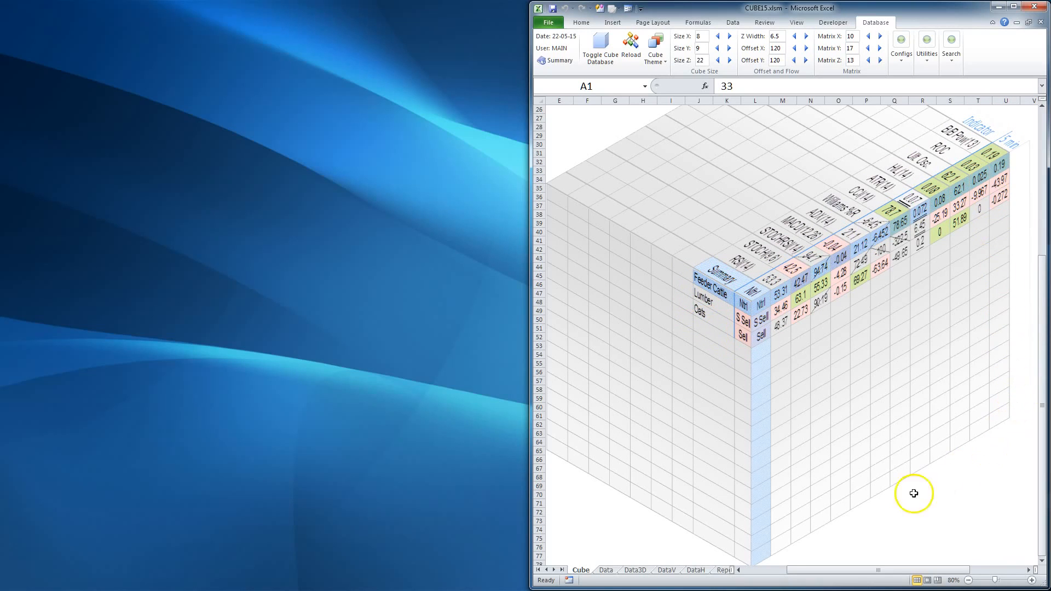
mouse_move(736, 288)
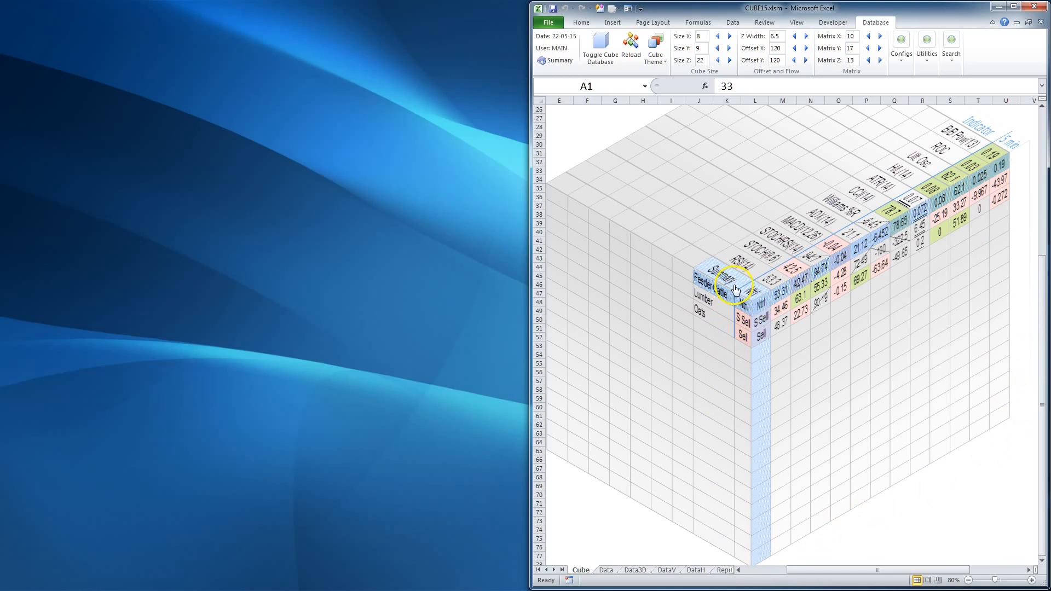
mouse_move(954, 131)
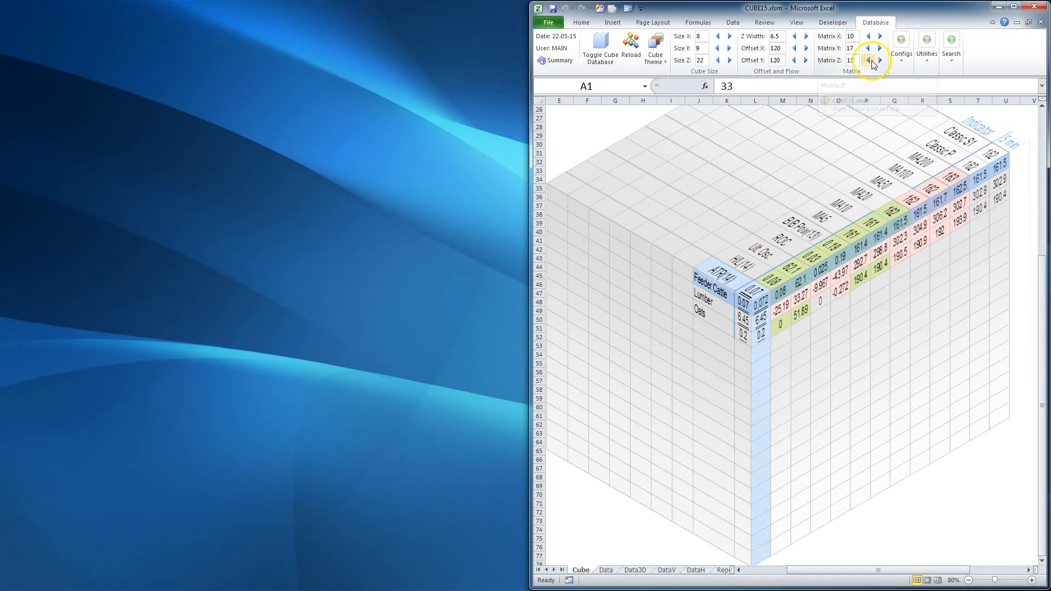
- Step the Matrix Z axis so ATR, moving averages and Classic pivots show
click(882, 44)
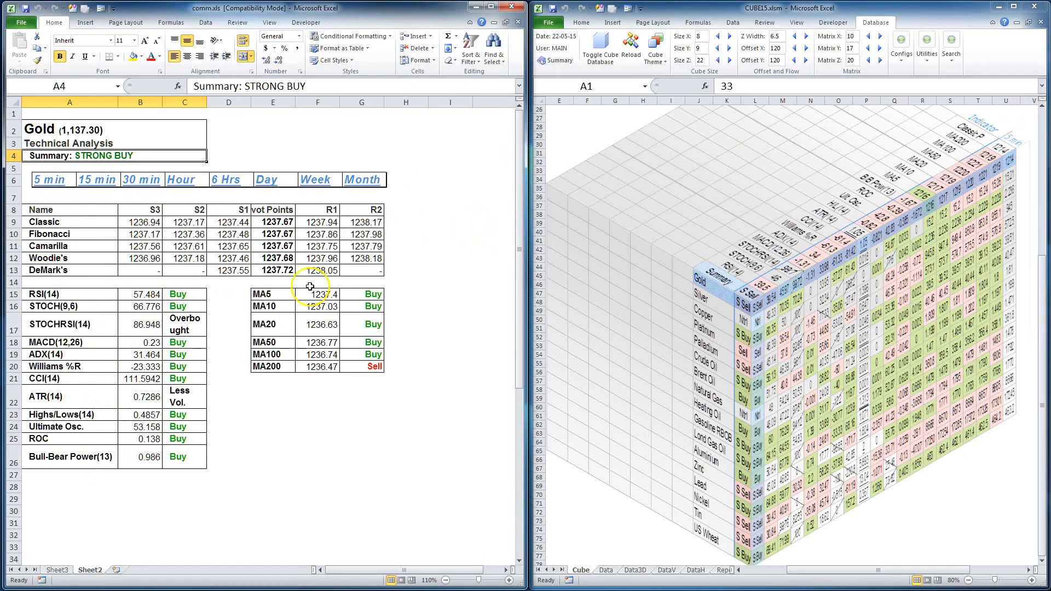
mouse_move(737, 287)
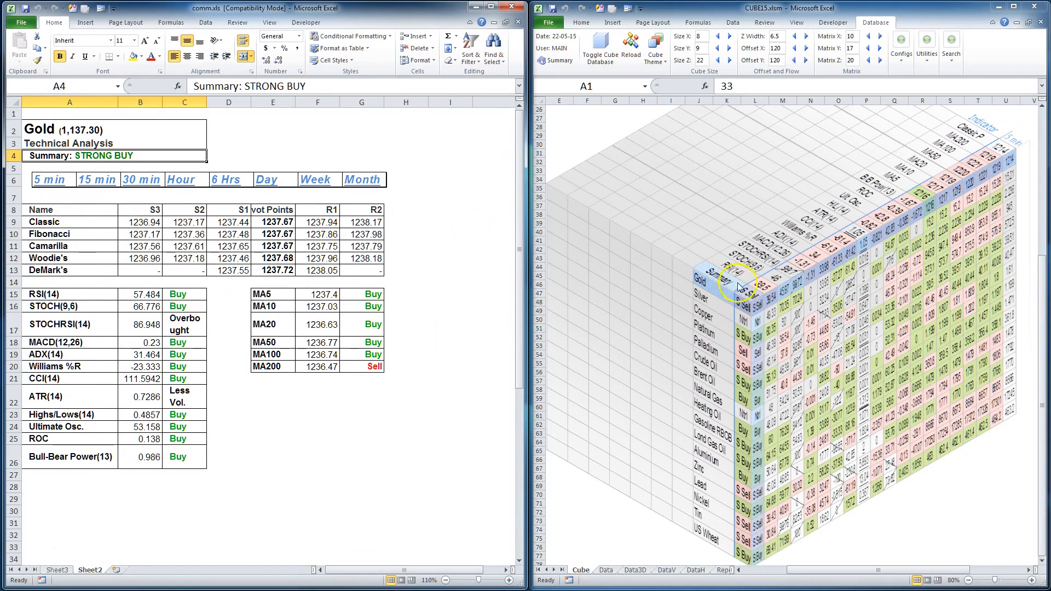
mouse_move(983, 139)
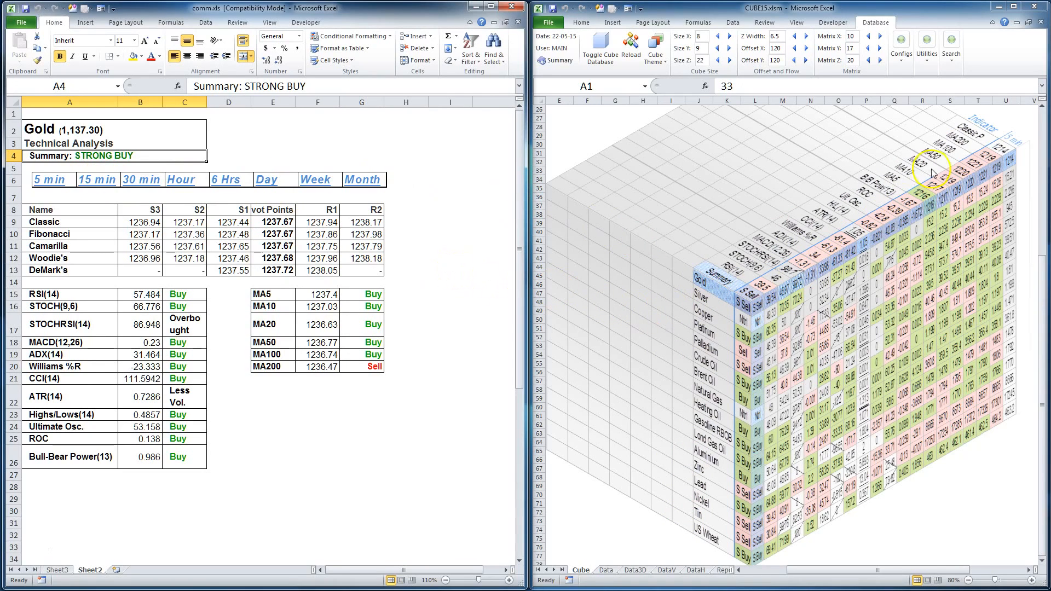
mouse_move(944, 129)
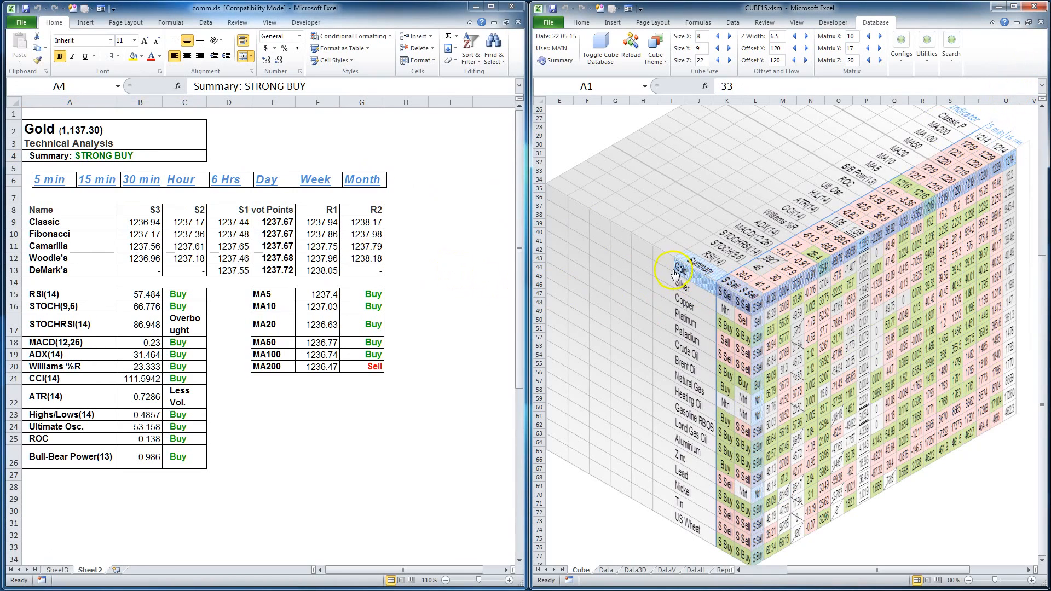
mouse_move(493, 416)
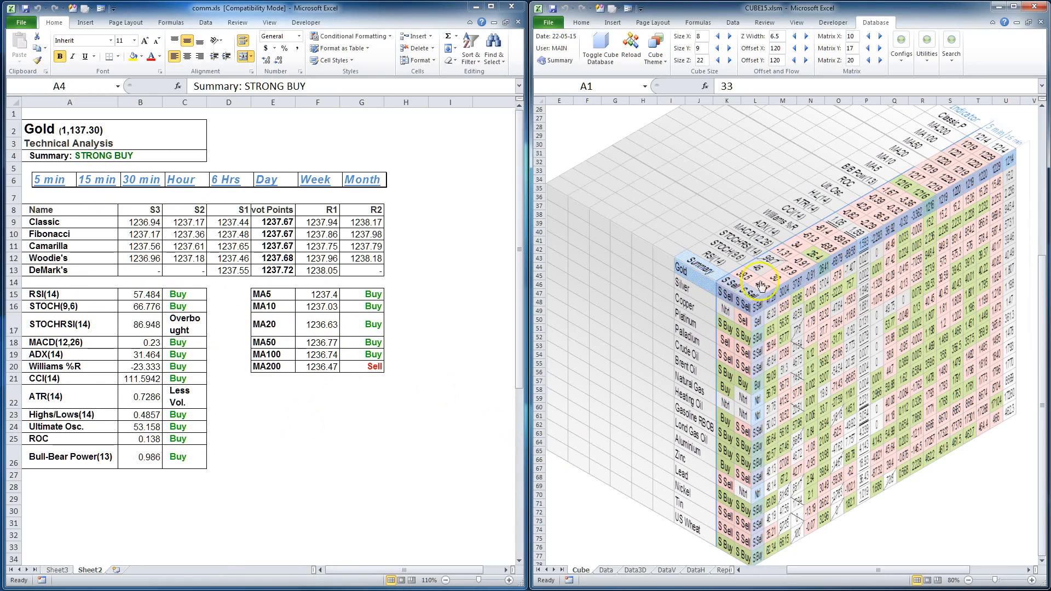
mouse_move(663, 496)
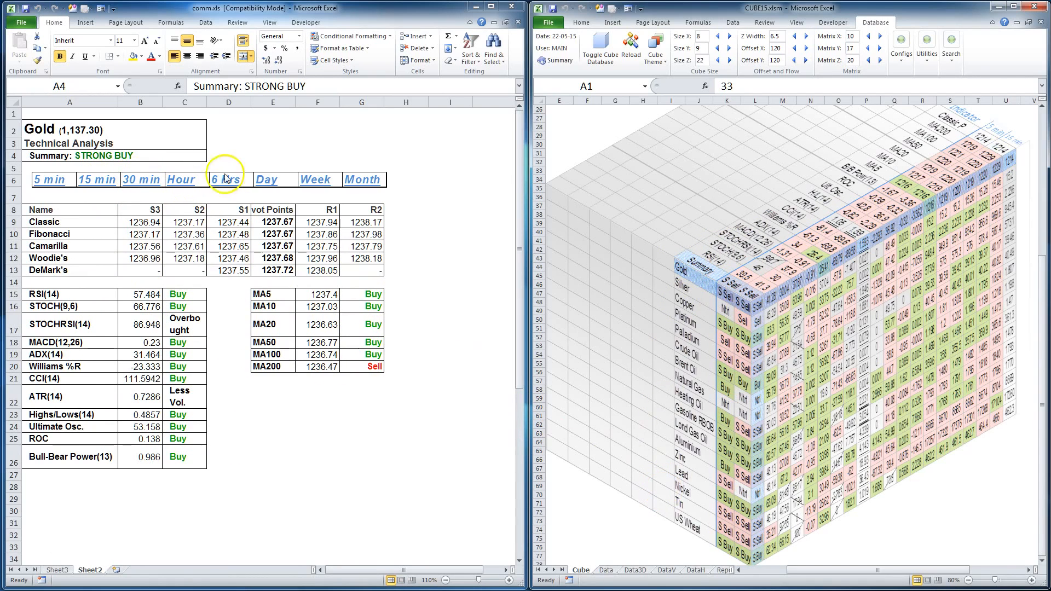
mouse_move(620, 273)
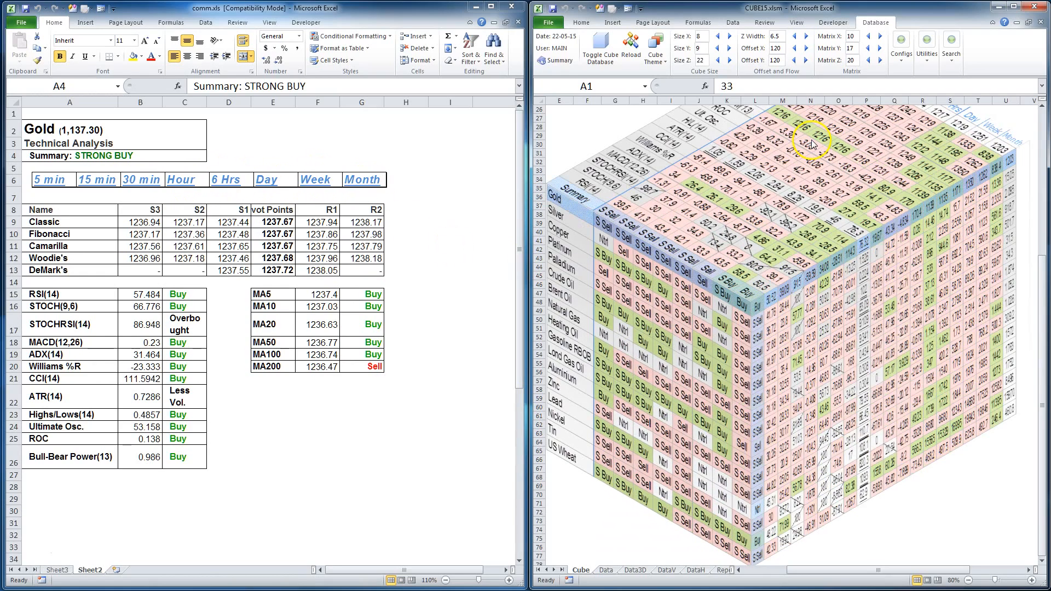
mouse_move(770, 288)
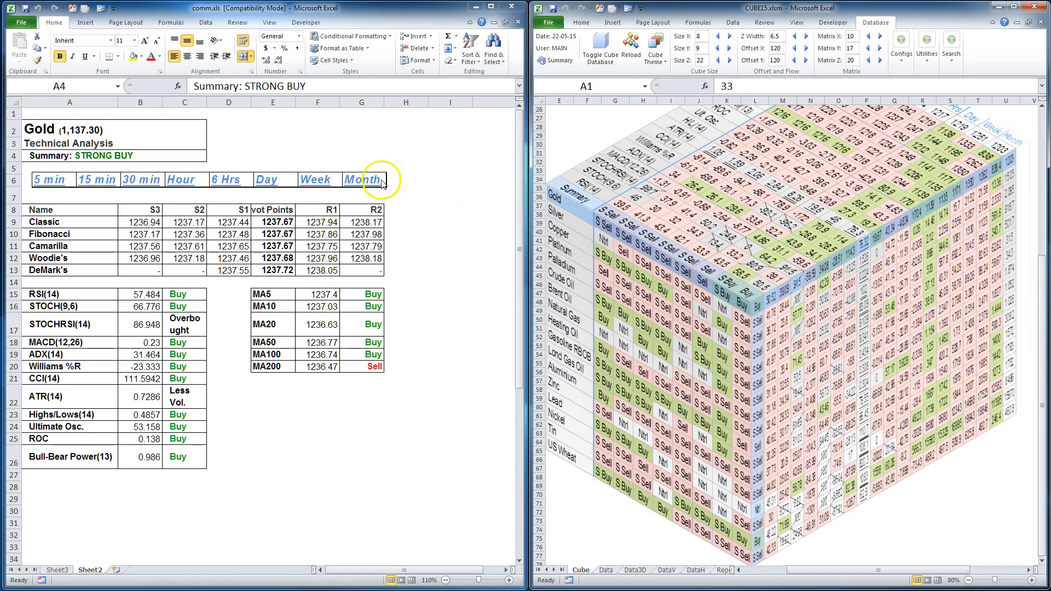
mouse_move(312, 206)
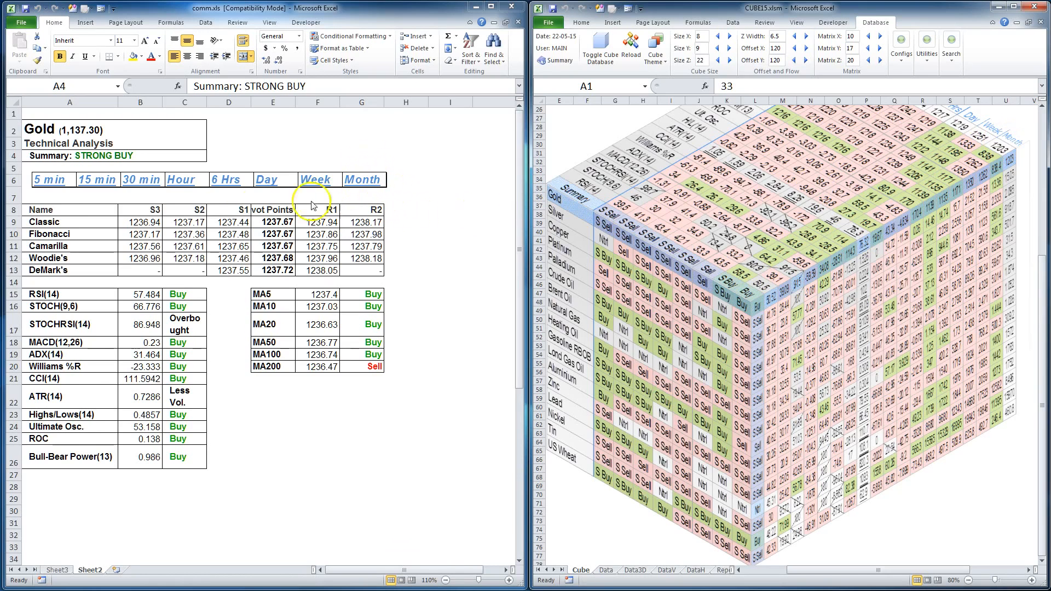
mouse_move(697, 322)
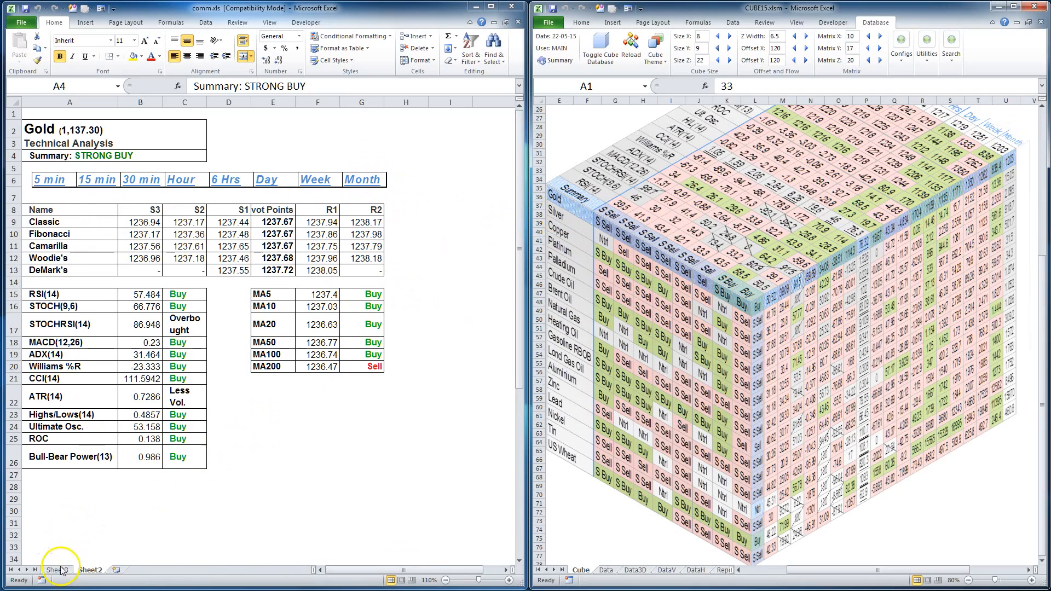
click(56, 570)
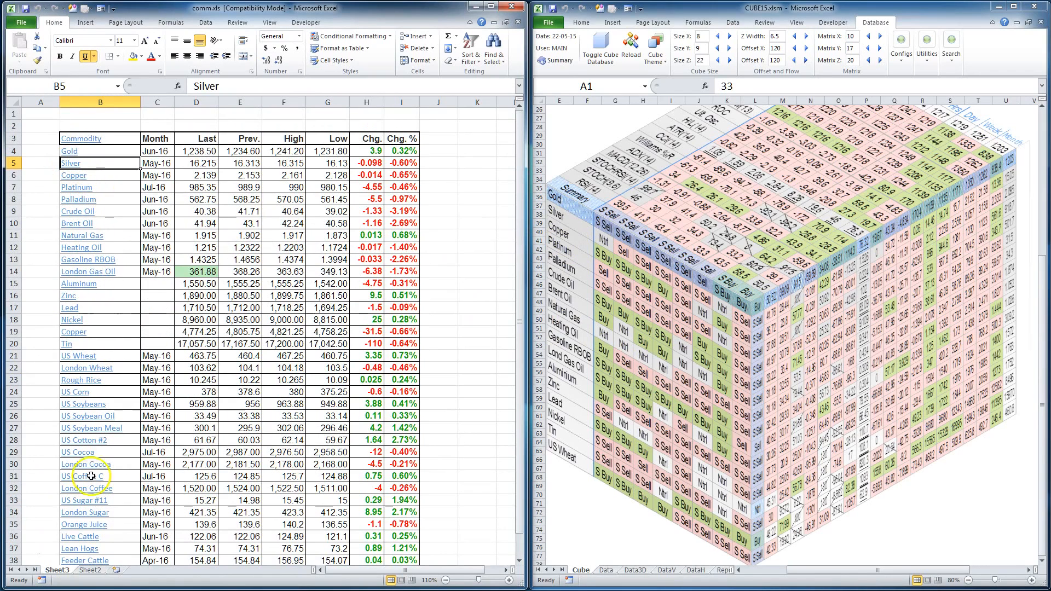
click(88, 570)
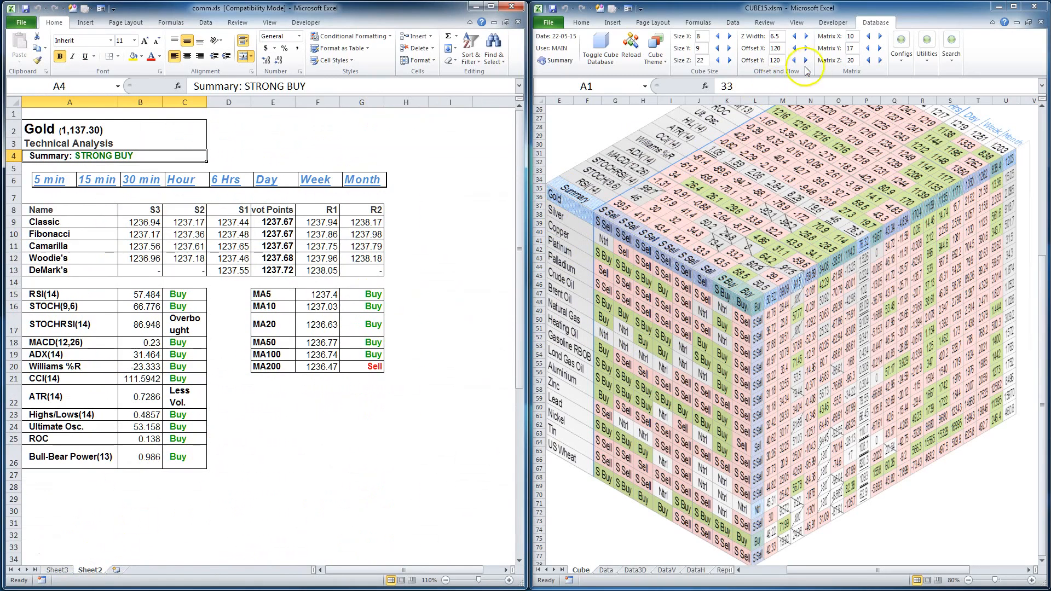
- Load the EuroStoxx 50 cube configuration, listing Air Liquide, Airbus, Allianz, AXA
click(899, 47)
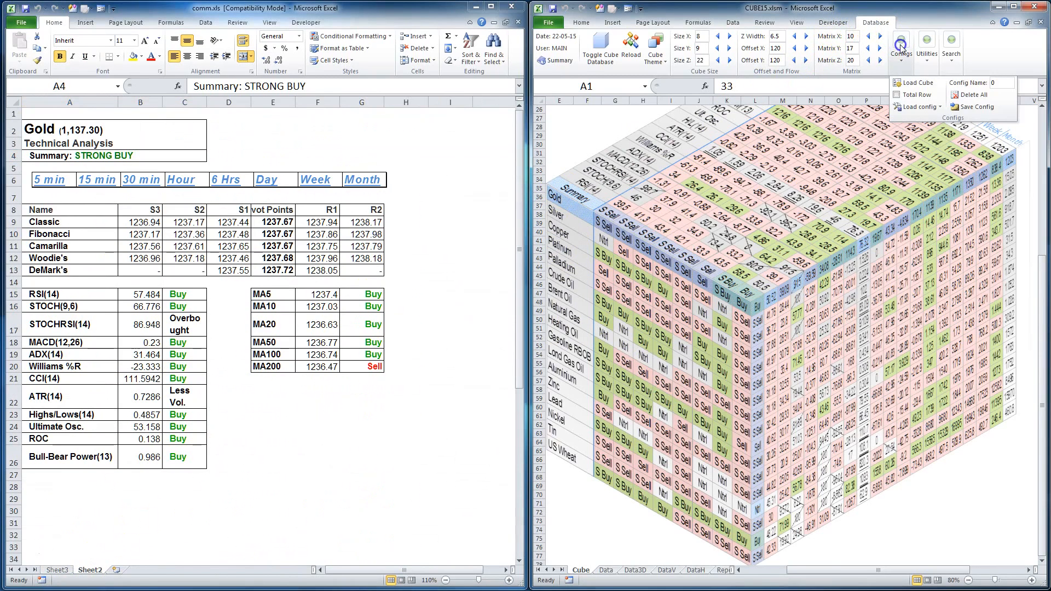
click(908, 82)
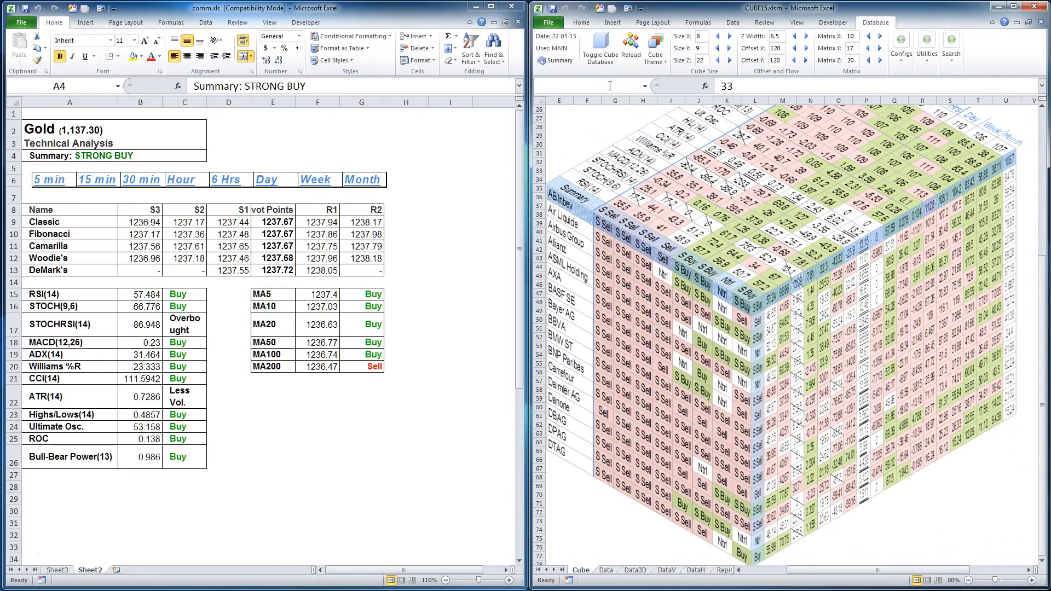
click(578, 244)
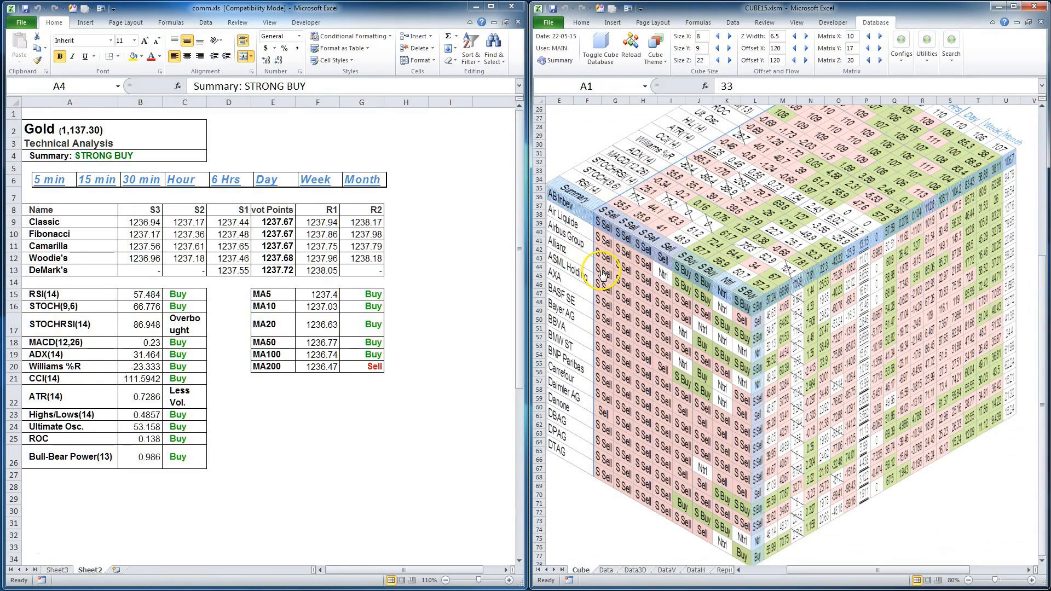
mouse_move(640, 133)
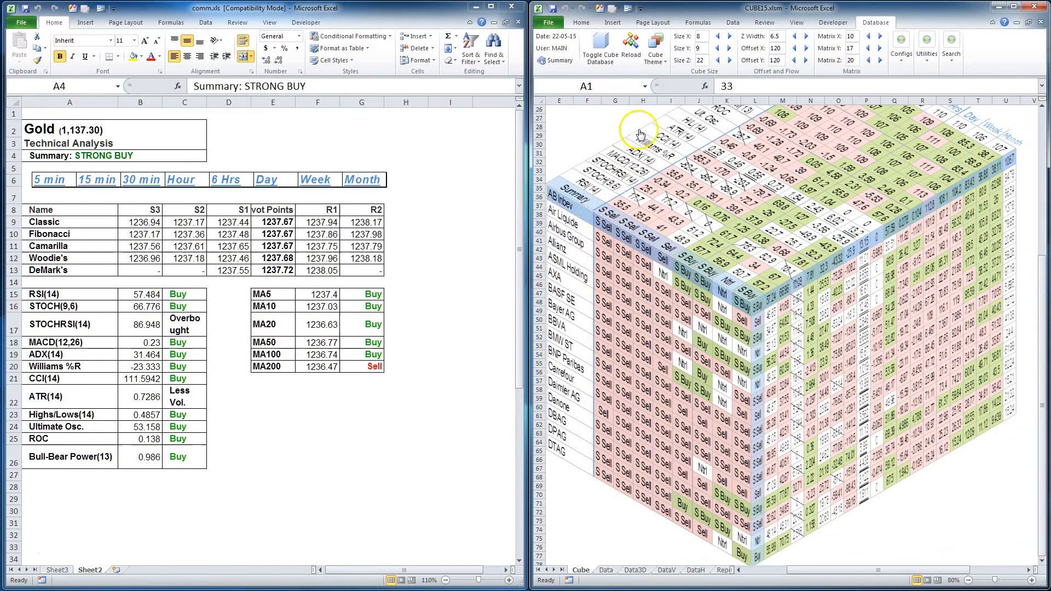
mouse_move(709, 66)
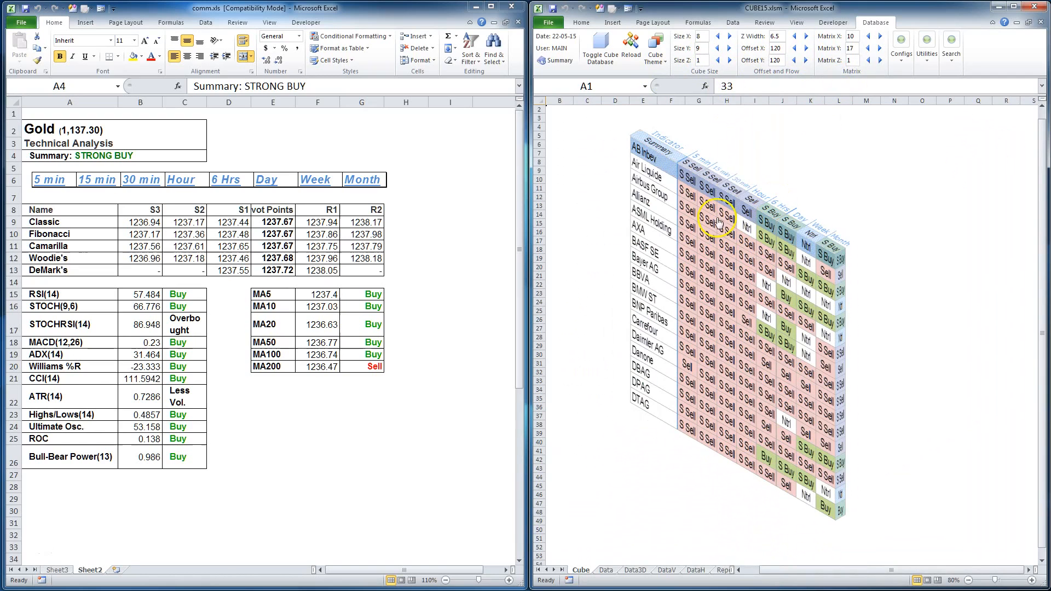
mouse_move(653, 394)
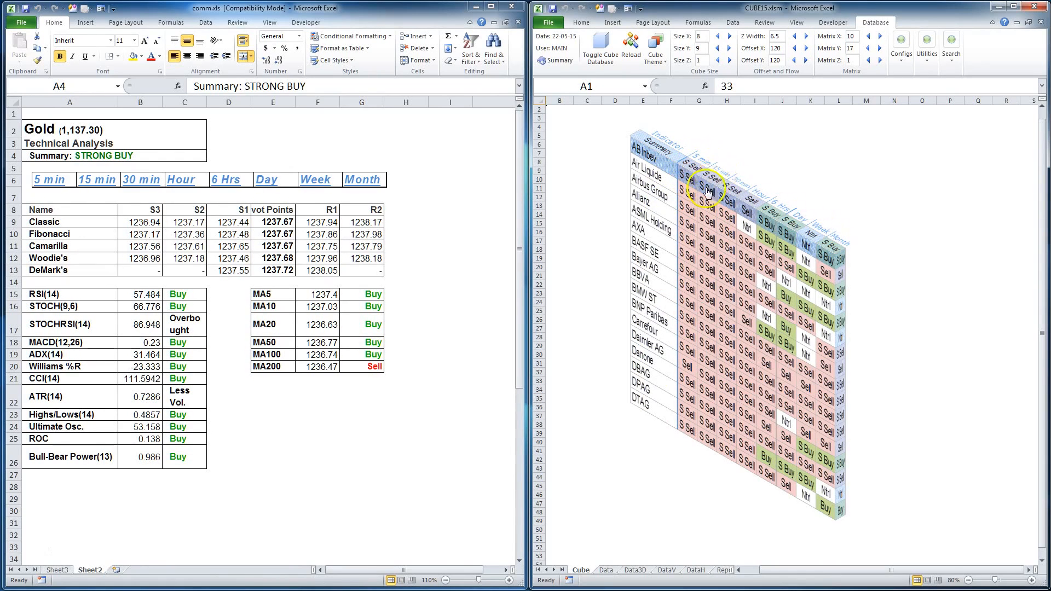
mouse_move(795, 221)
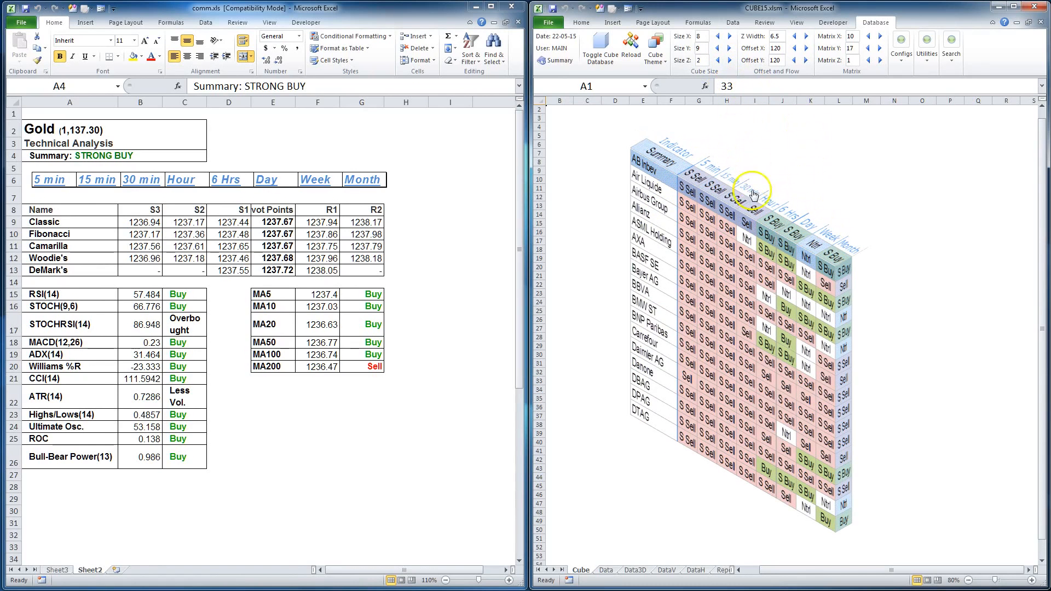
mouse_move(794, 233)
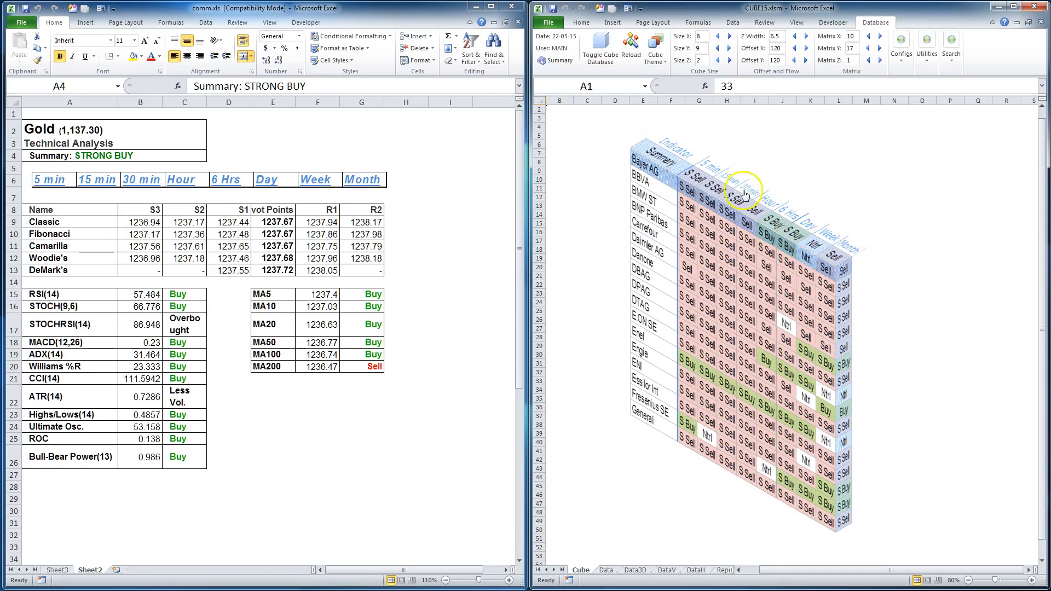
mouse_move(672, 169)
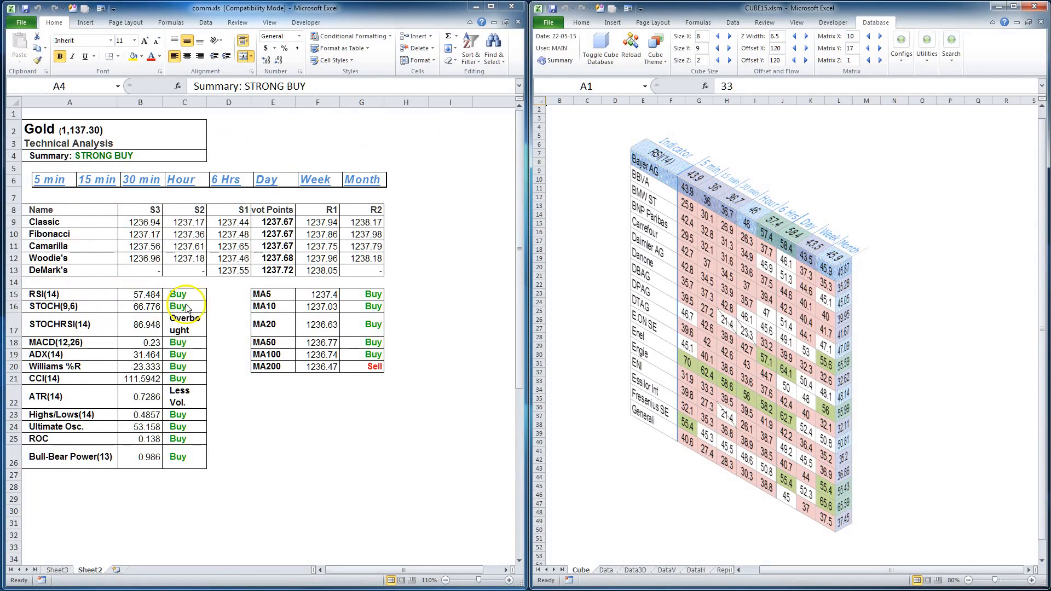
- Bring back the comm.xls Sheet3 commodity price list beside the RSI(14) tablet
click(57, 570)
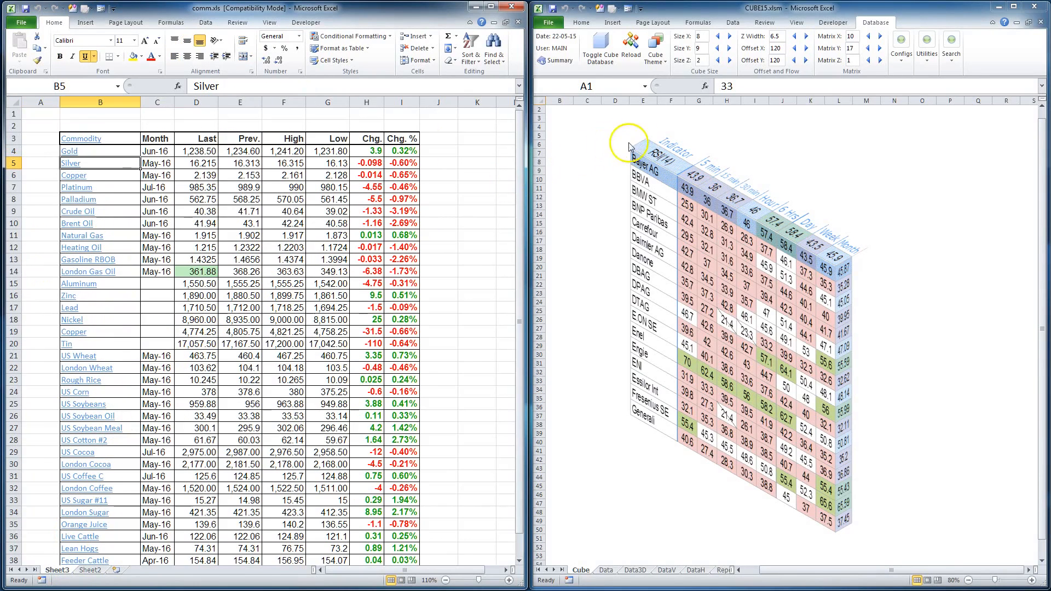
mouse_move(699, 170)
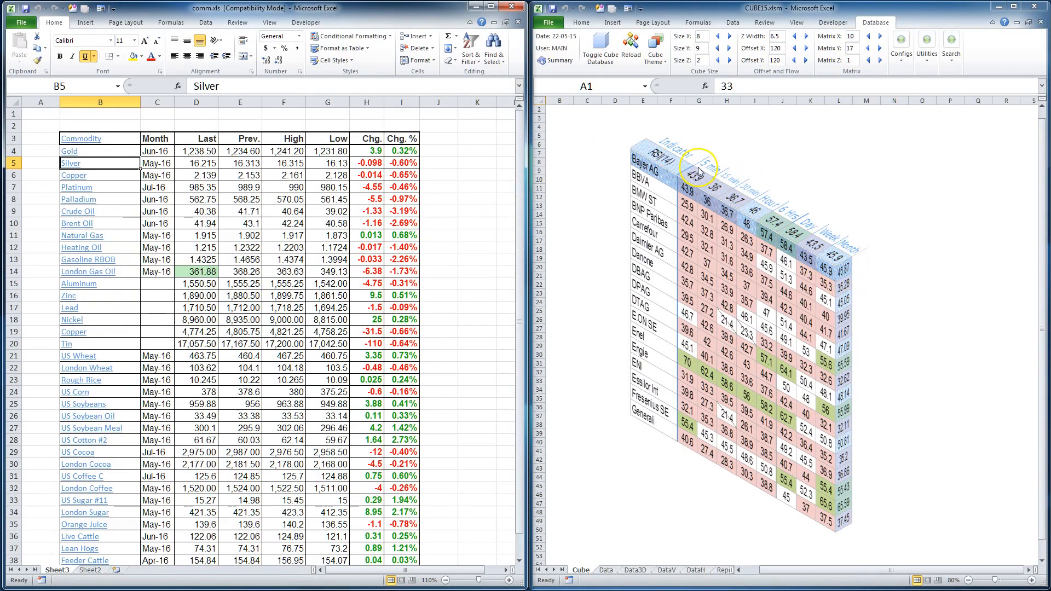